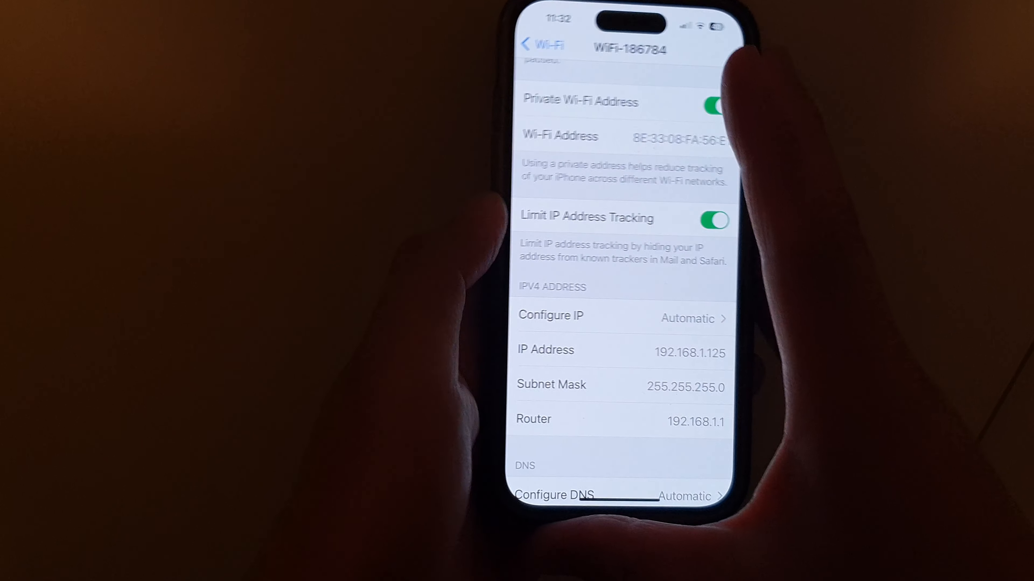
Step: Go back from the WiFi-186784 network details toward the main Settings list
{"action": "left_click", "coordinate": [540, 44]}
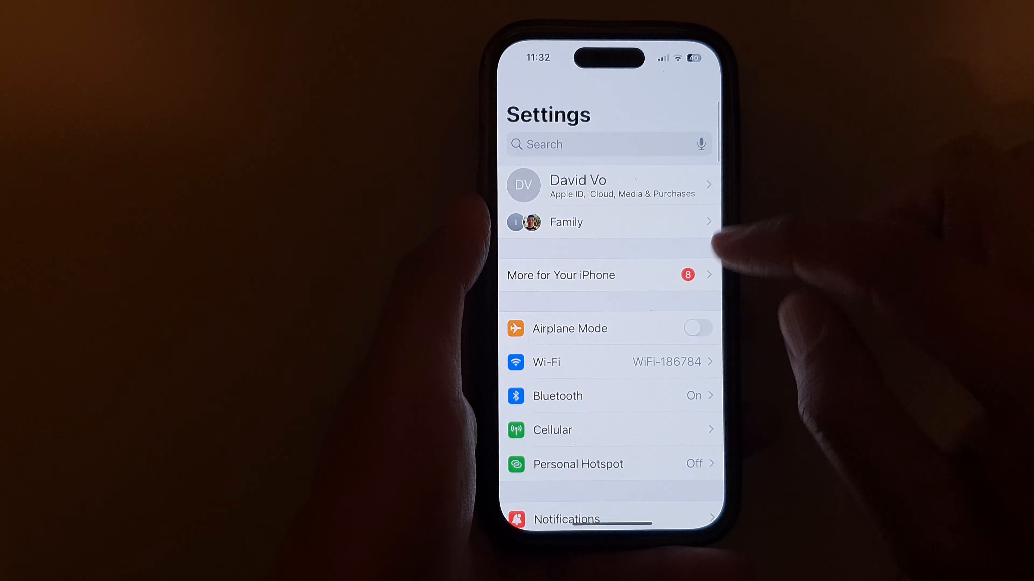
Step: Enter the Wi-Fi page showing it on and connected to WiFi-186784
{"action": "scroll", "scroll_direction": "up", "scroll_amount": 3}
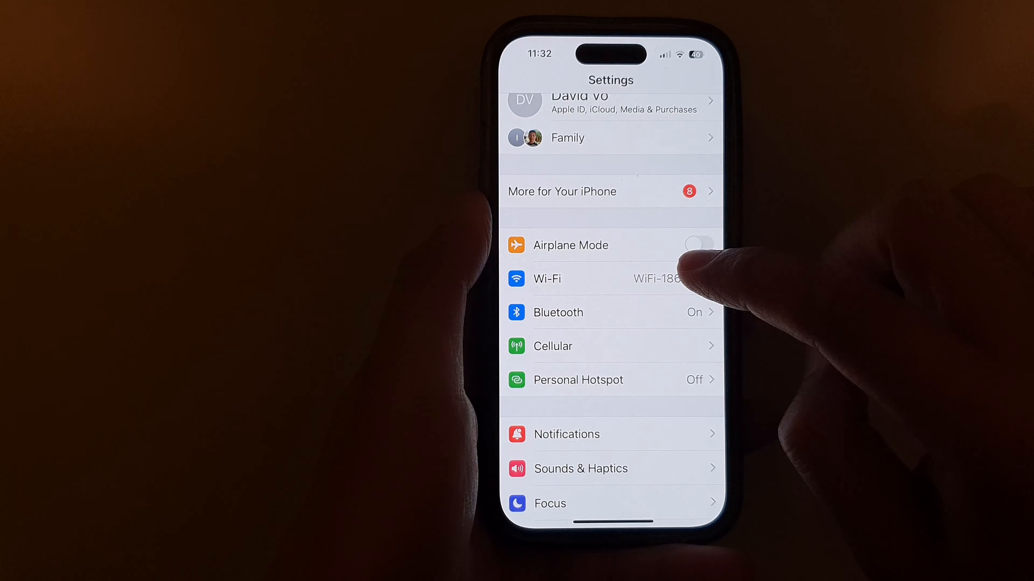
{"action": "left_click", "coordinate": [547, 279]}
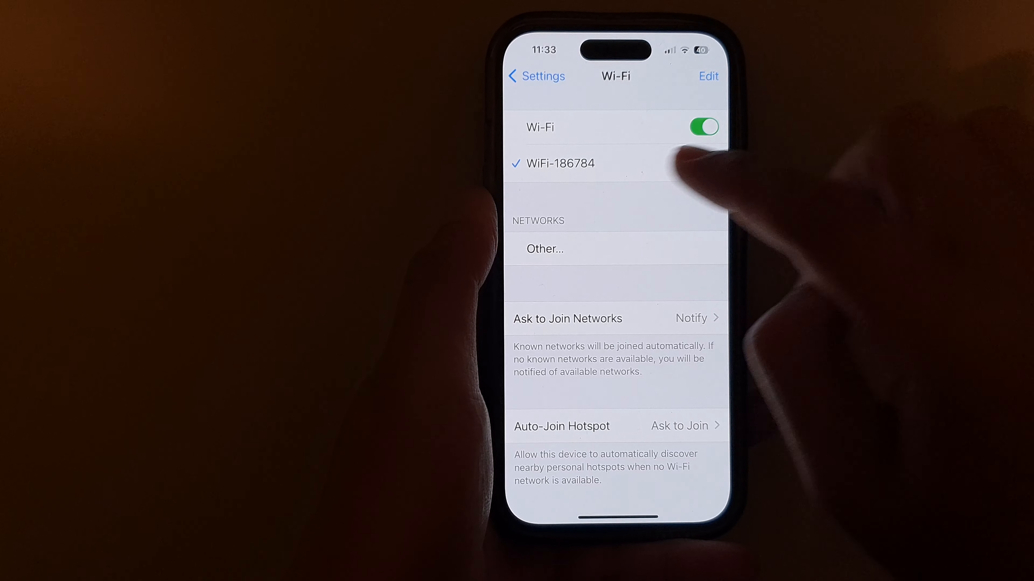
Step: Show WiFi-186784's details with IP address 192.168.1.125, subnet mask and router
{"action": "left_click", "coordinate": [559, 163]}
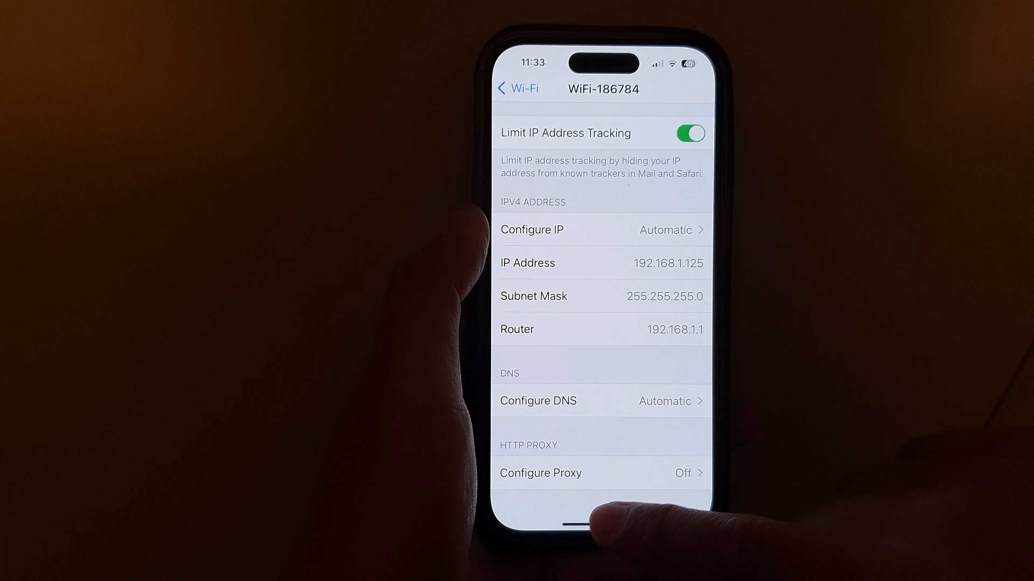
{"action": "scroll", "scroll_direction": "up", "scroll_amount": 3}
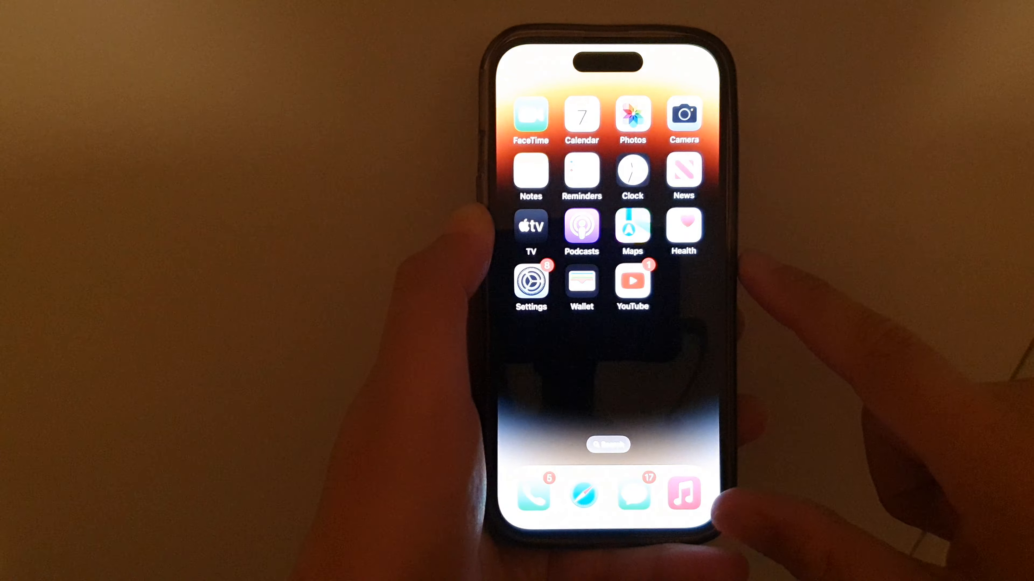